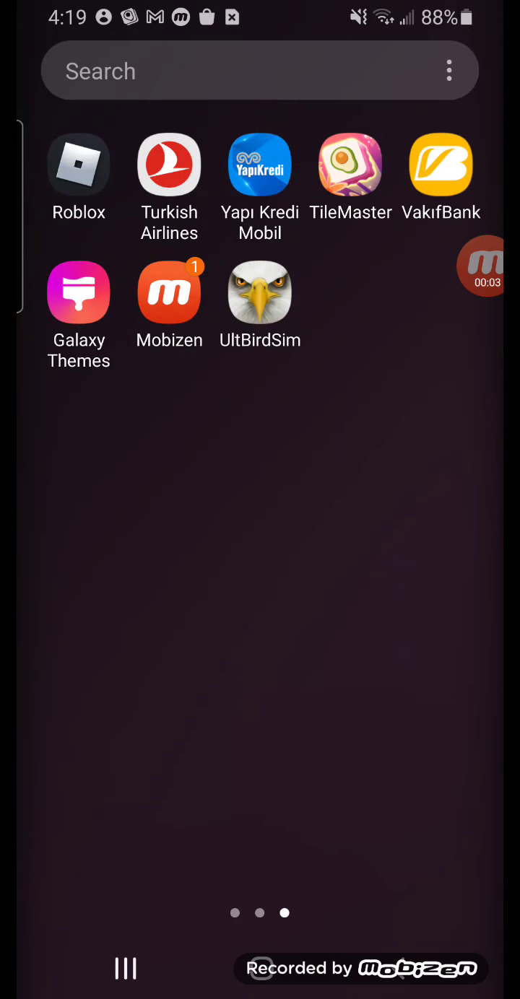
- Swipe through the Android home screen pages to find and launch Roblox
scroll(right, 3)
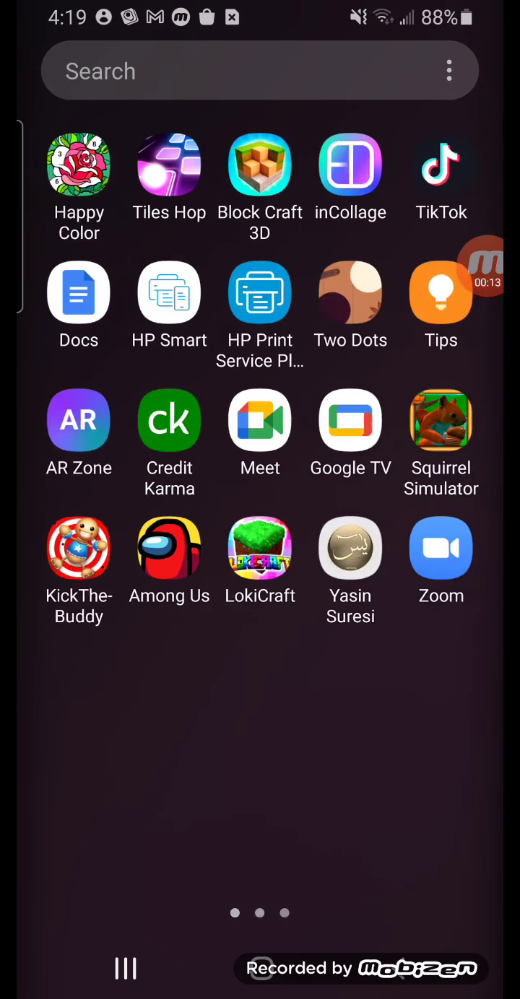
scroll(right, 3)
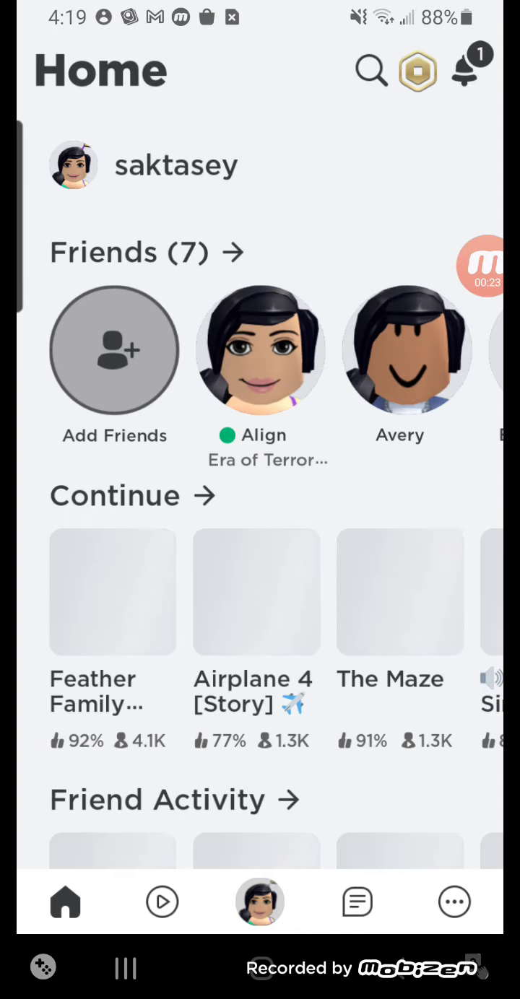
- Join the friend's Era of Terror Retro game from the Friends row
click(259, 350)
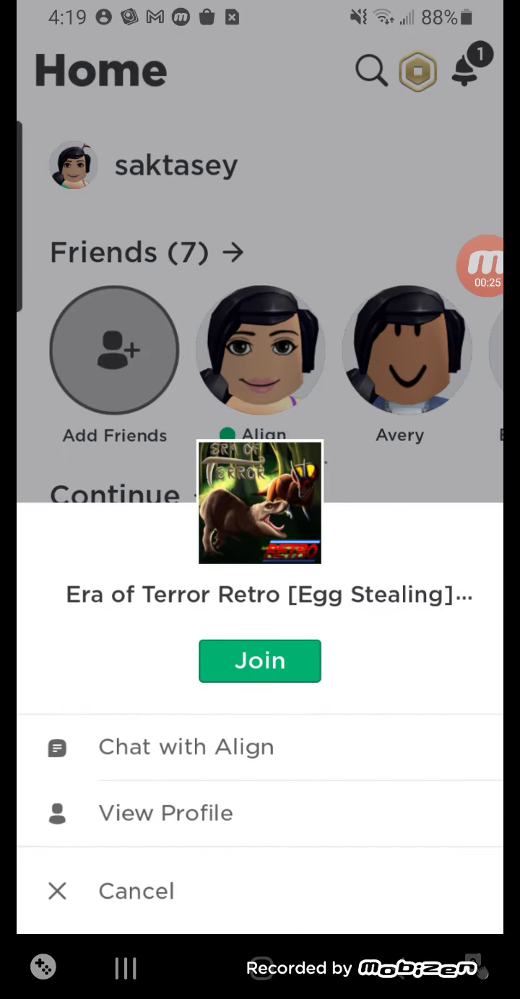
click(259, 661)
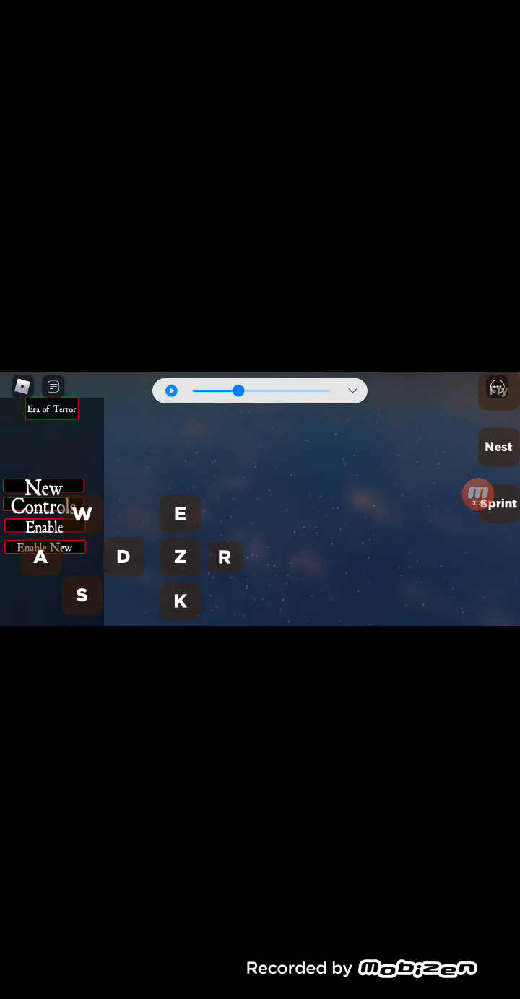
- Adjust the top slider while Era of Terror loads to reach species selection
drag(240, 390, 209, 390)
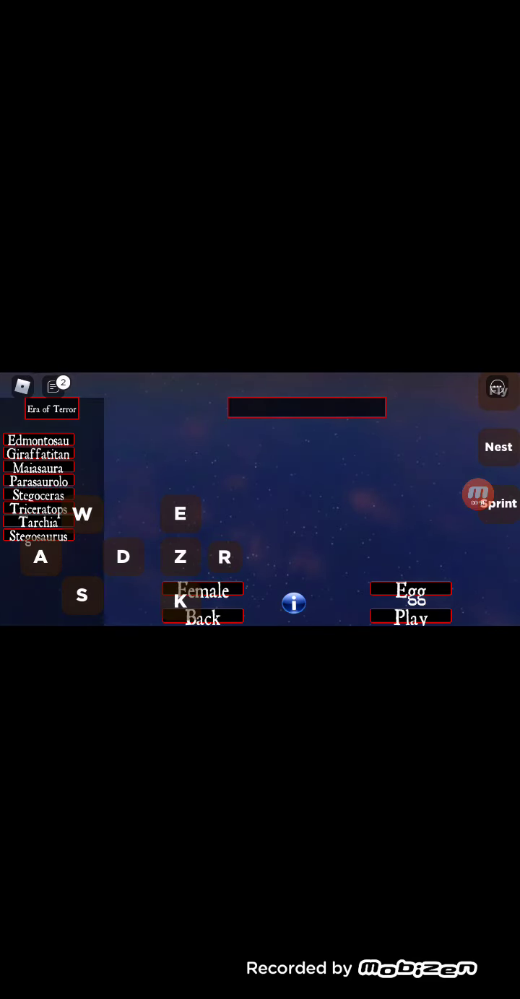
- Pick Parasaurolophus, then switch to the carnivore and flyer species list
click(39, 482)
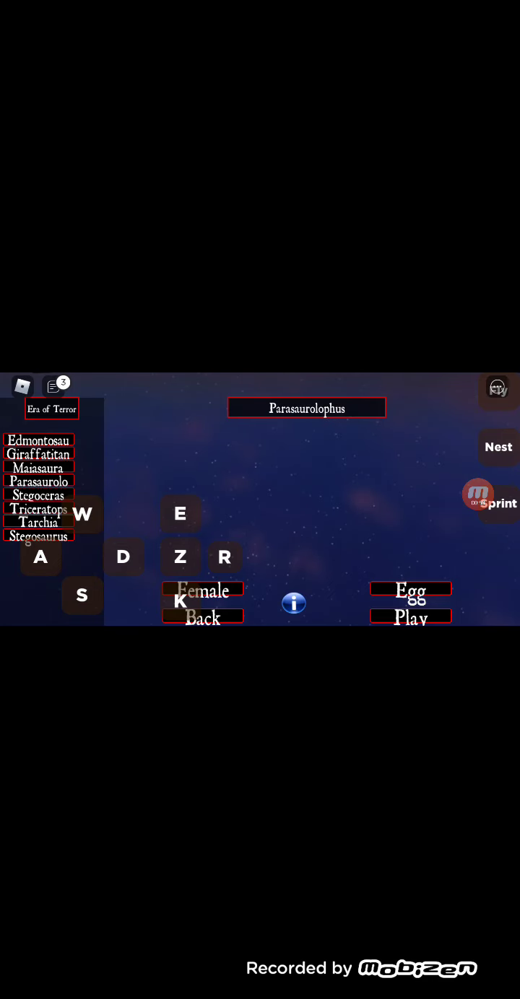
click(38, 495)
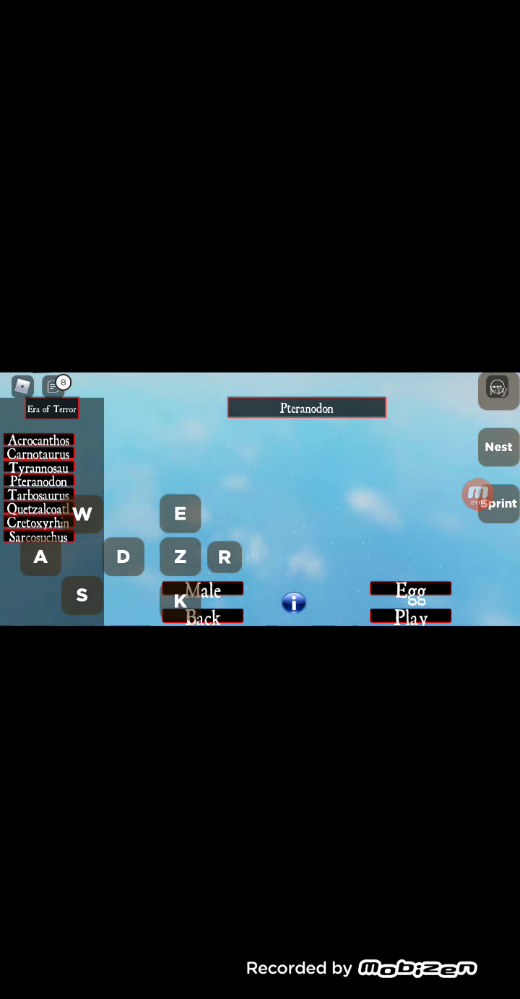
- Select Quetzalcoatlus in the species list, keeping it female
click(203, 590)
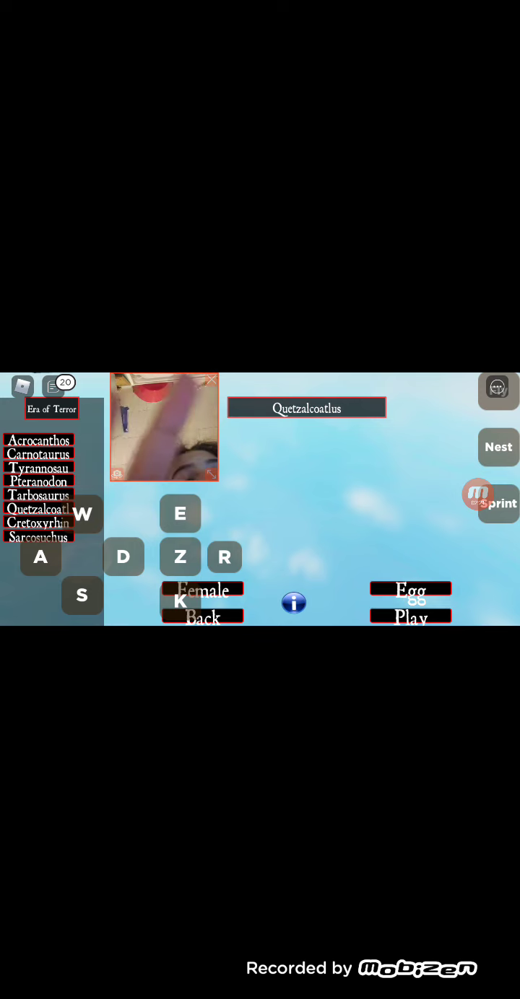
click(213, 379)
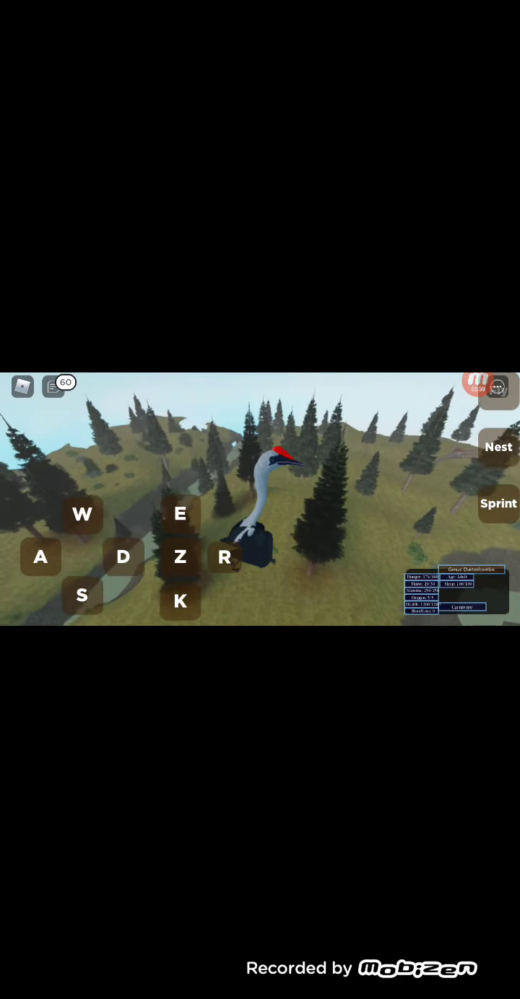
- Fly the Quetzalcoatlus over the hills and land on the pine-covered slope
click(497, 387)
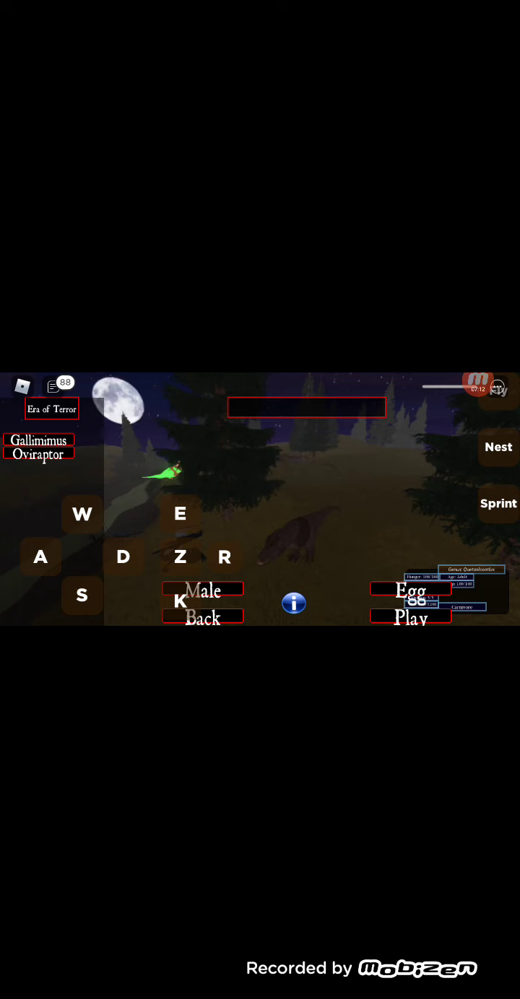
- Choose Oviraptor as female and spawn into the world
click(37, 453)
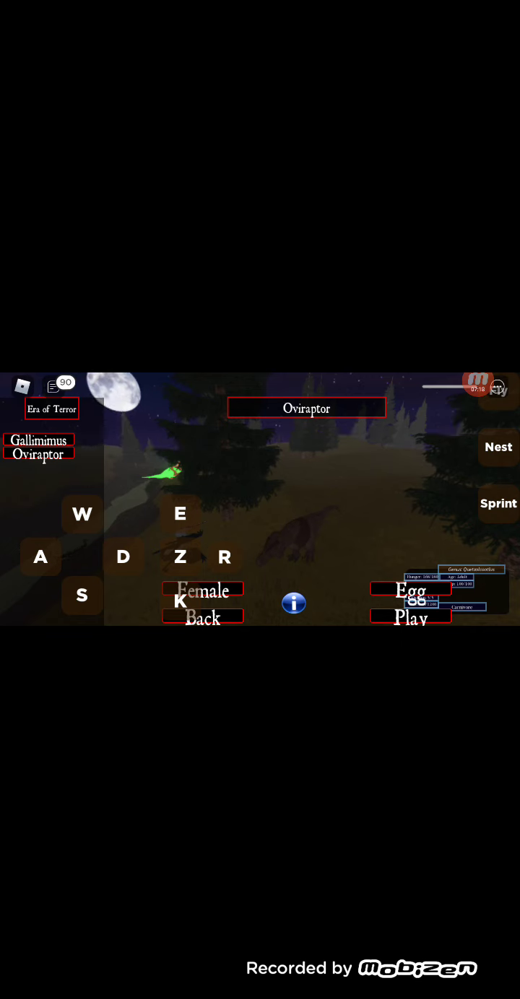
click(203, 589)
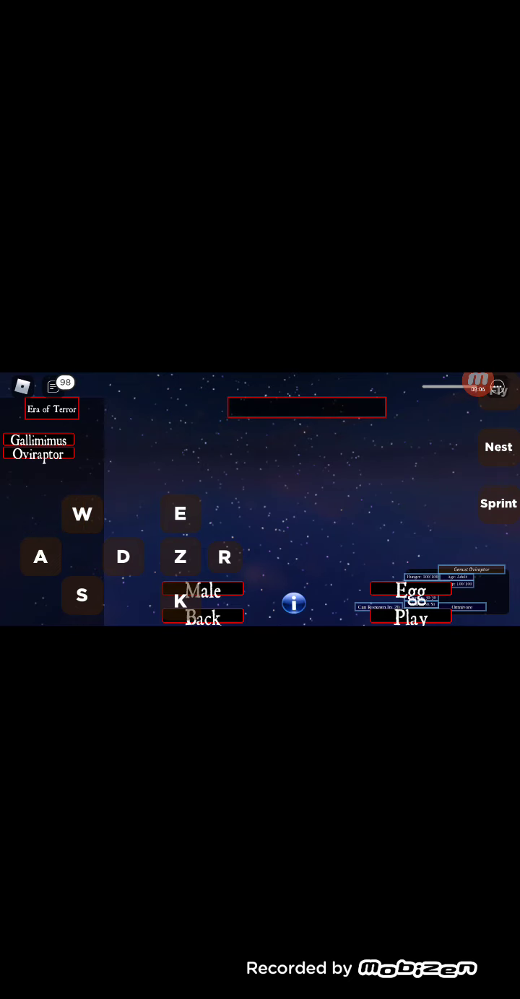
- Expand the Era of Terror species list and select Tyrannosaurus
click(39, 453)
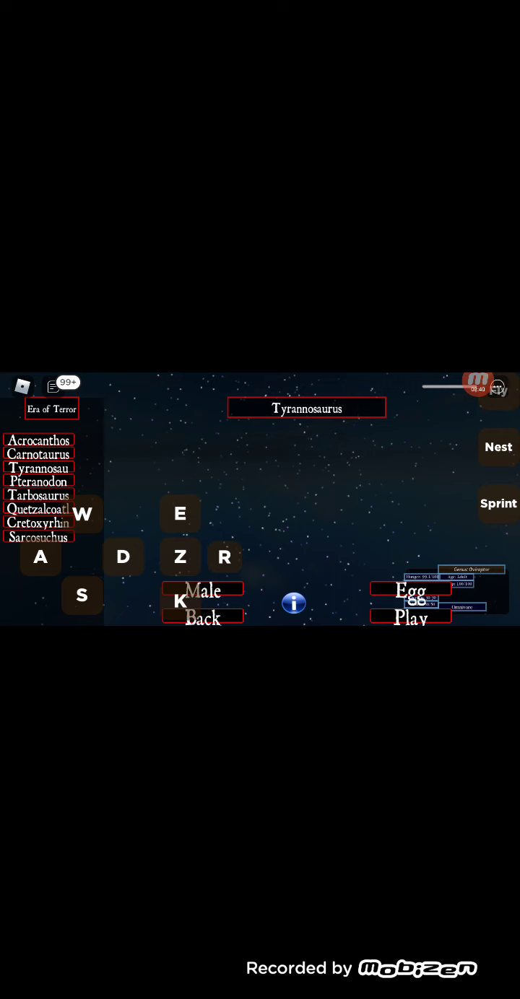
- Switch the Tyrannosaurus to female and spawn as it
click(203, 589)
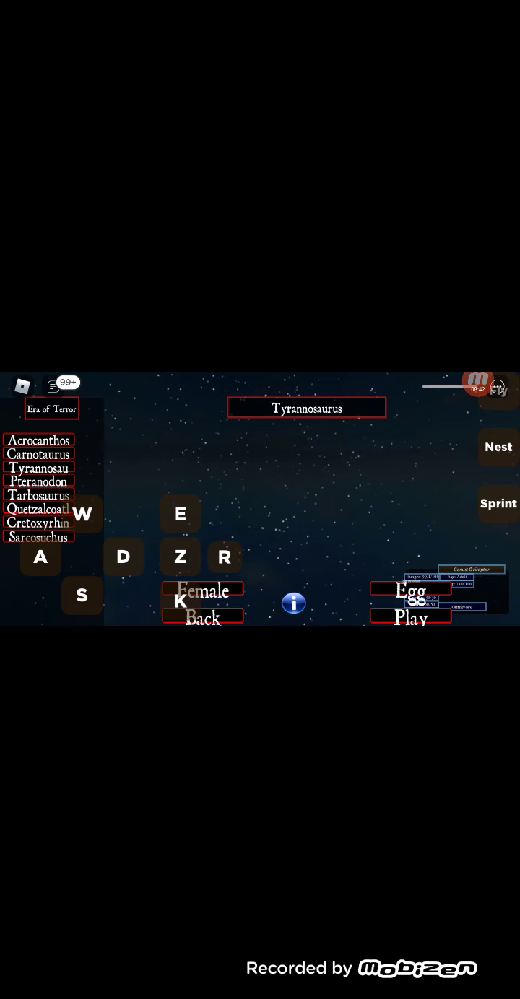
click(410, 617)
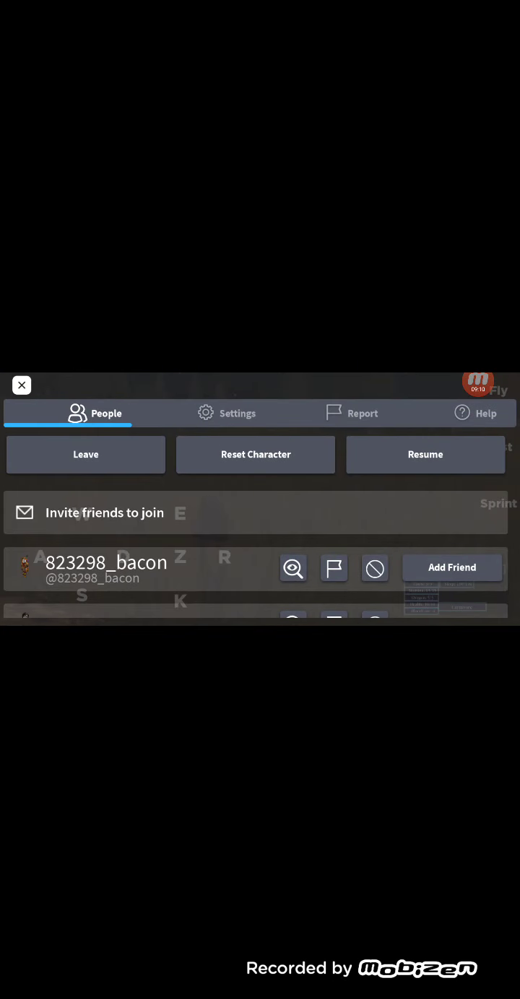
- Leave the Era of Terror experience and confirm in the dialog
click(85, 454)
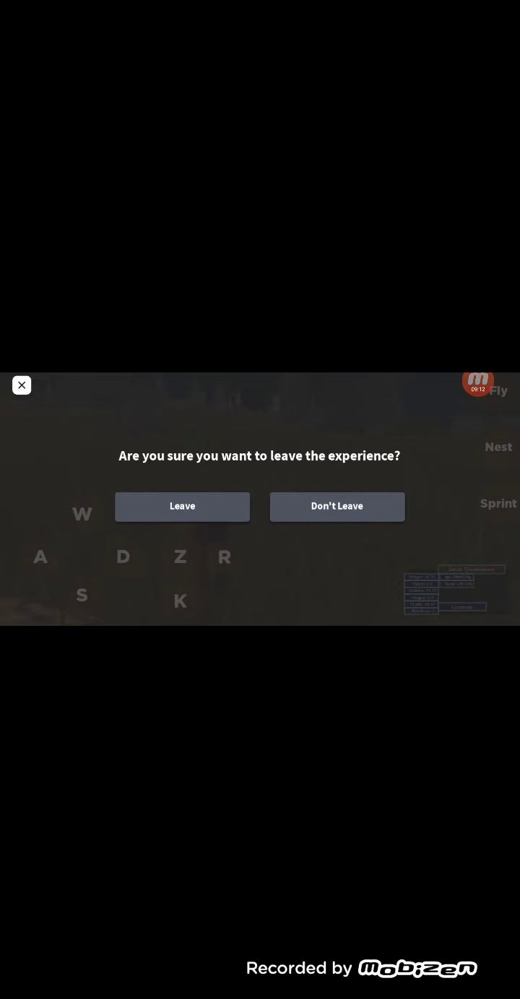
click(182, 506)
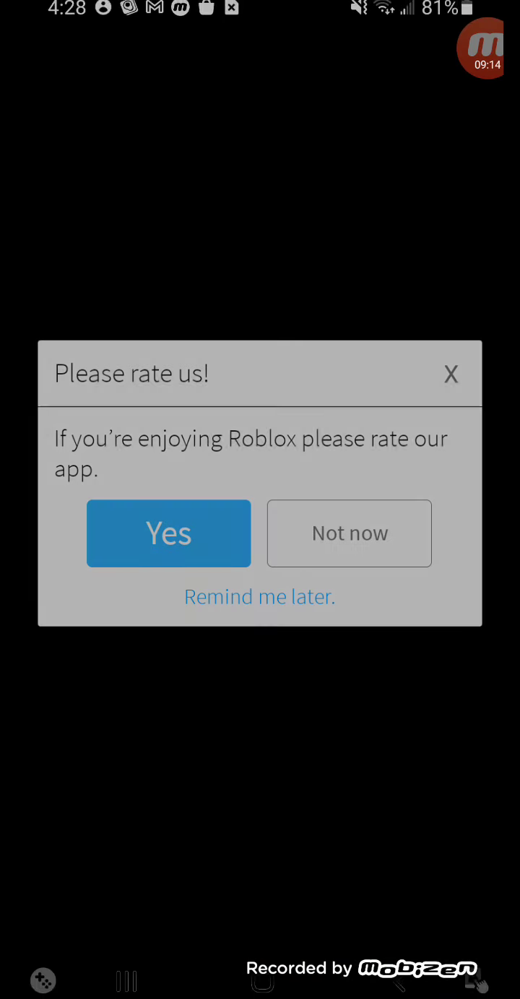